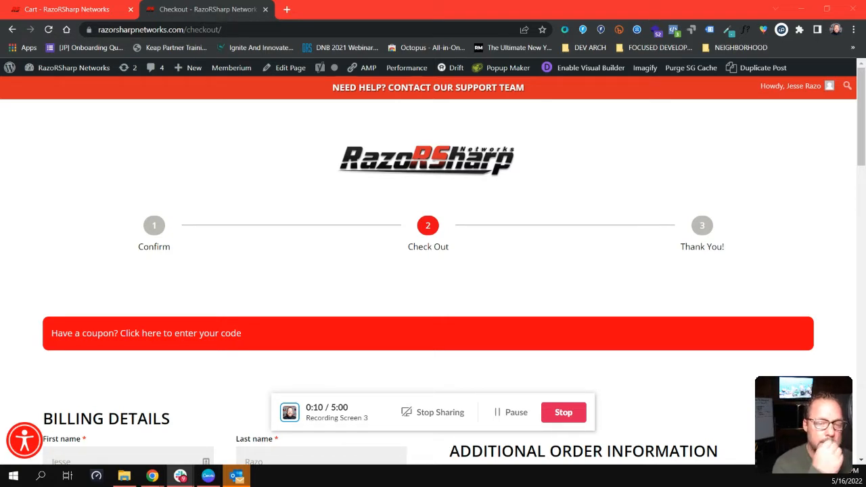
mouse_move(389, 414)
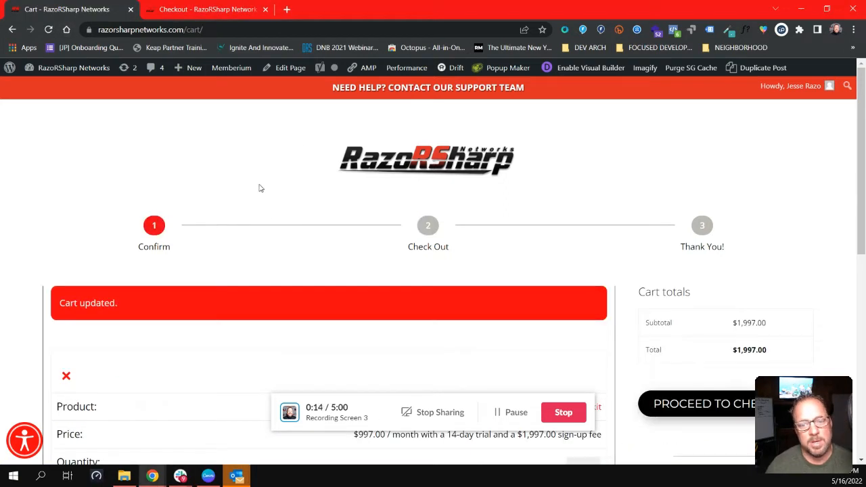
scroll("down", 3)
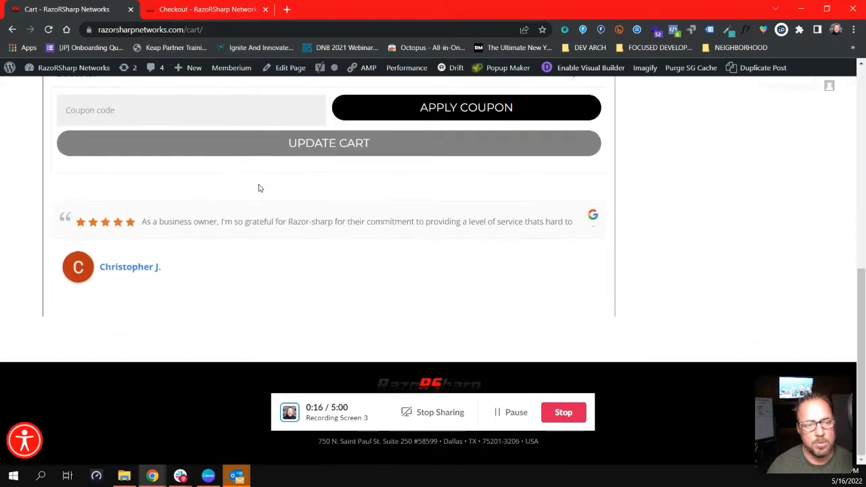
left_click(329, 143)
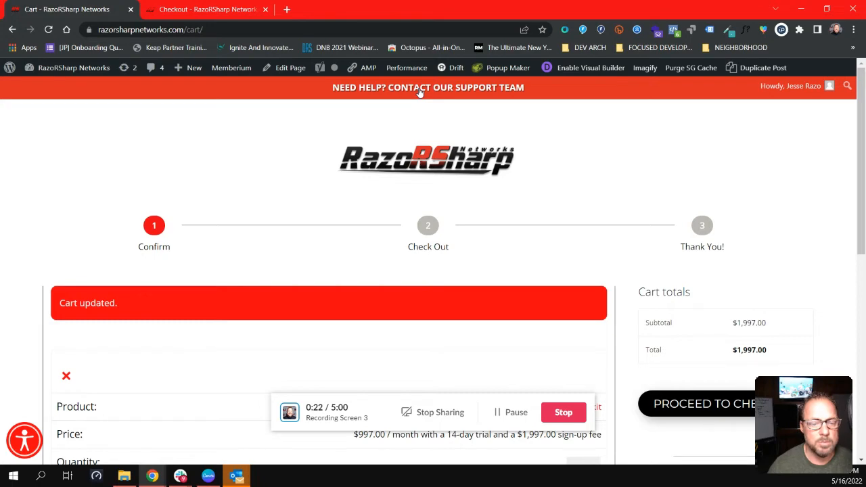
scroll("down", 3)
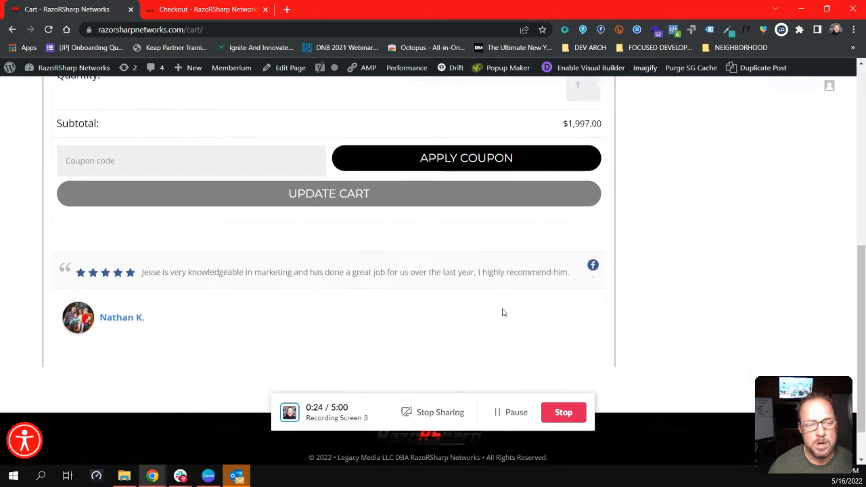
left_click(329, 193)
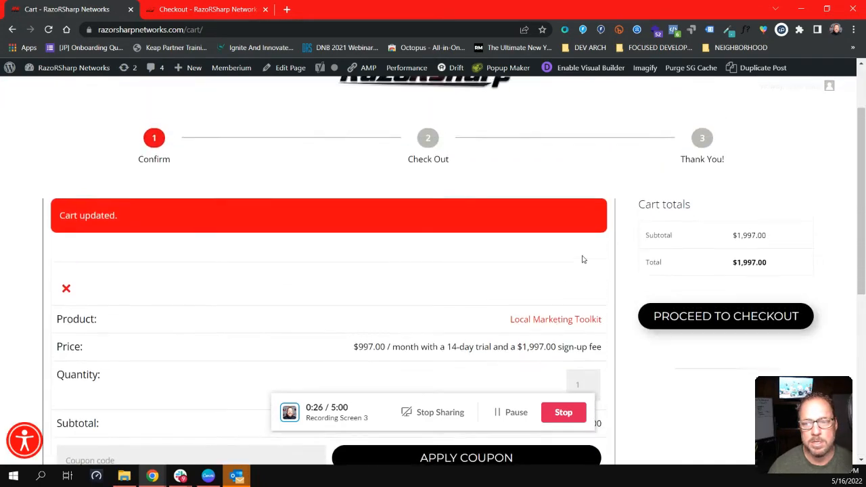
scroll("up", 3)
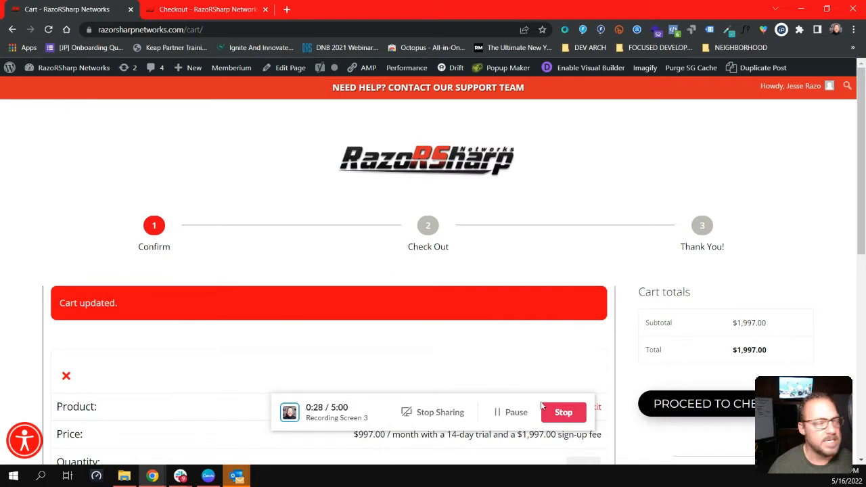
mouse_move(246, 219)
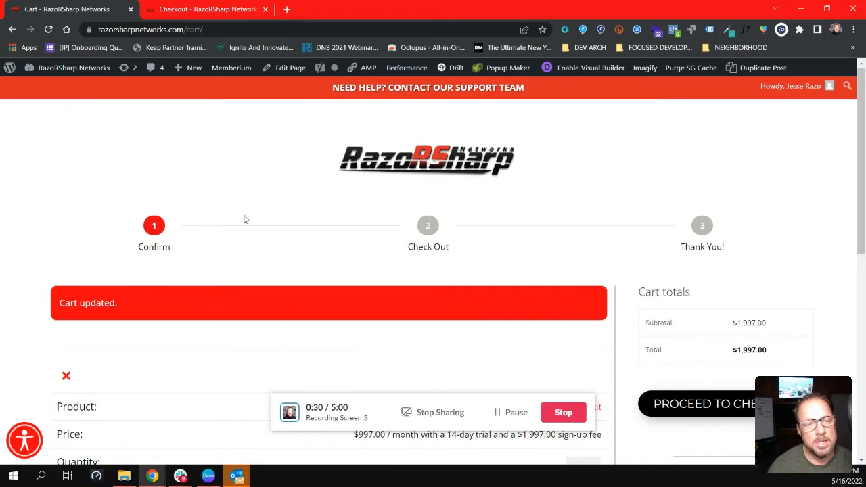
mouse_move(361, 227)
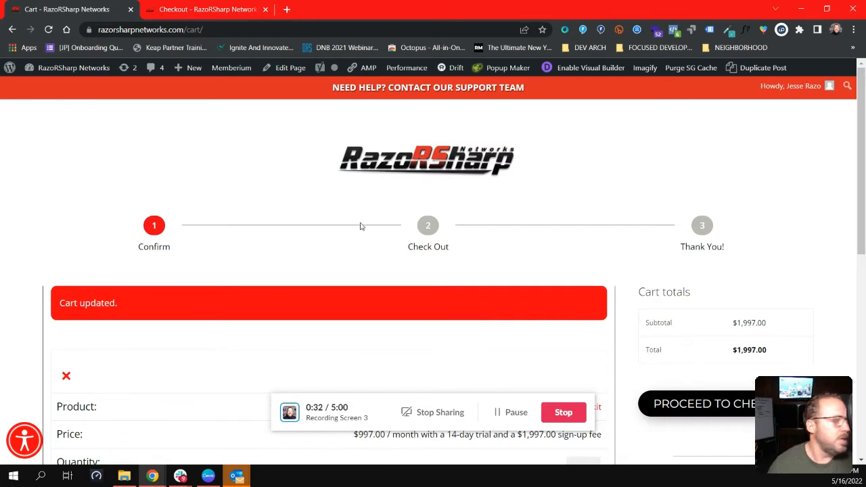
mouse_move(147, 240)
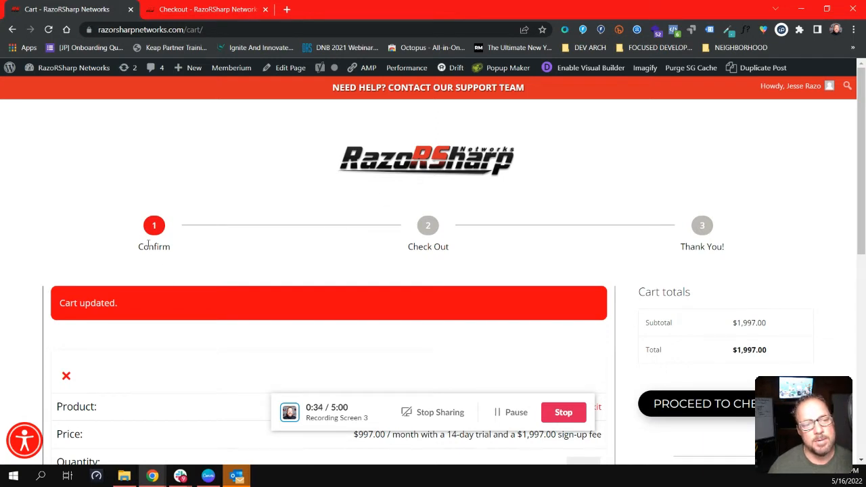
mouse_move(716, 230)
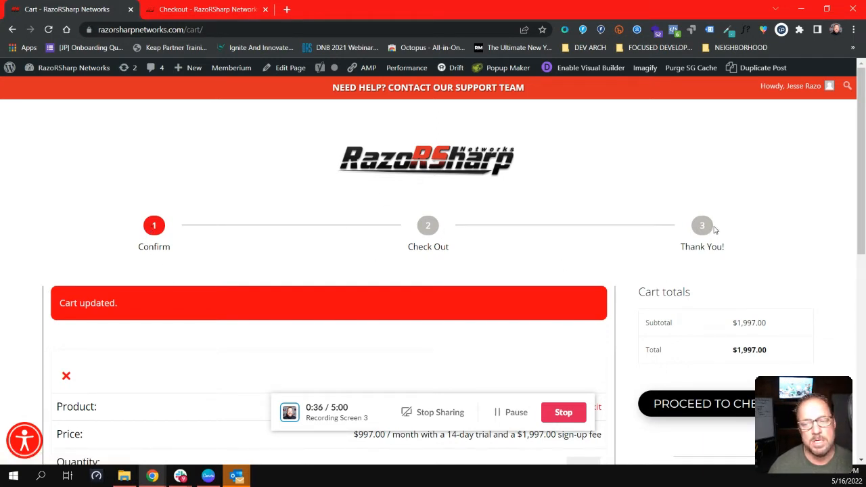
mouse_move(223, 226)
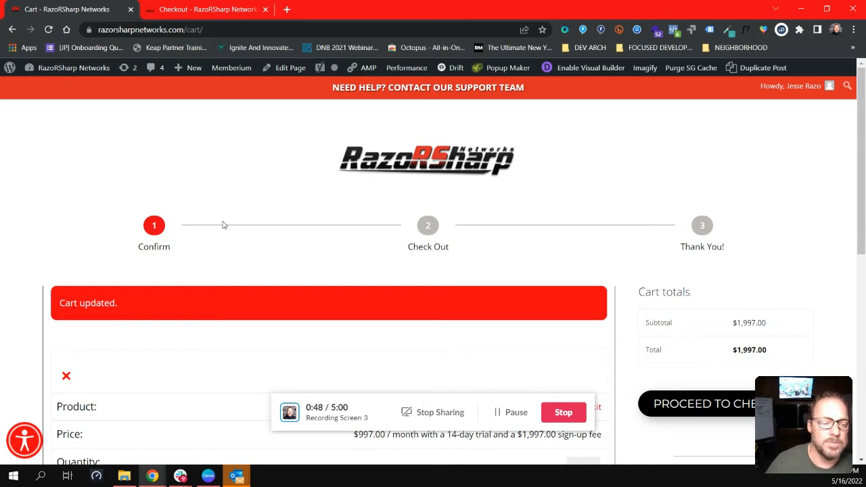
mouse_move(331, 270)
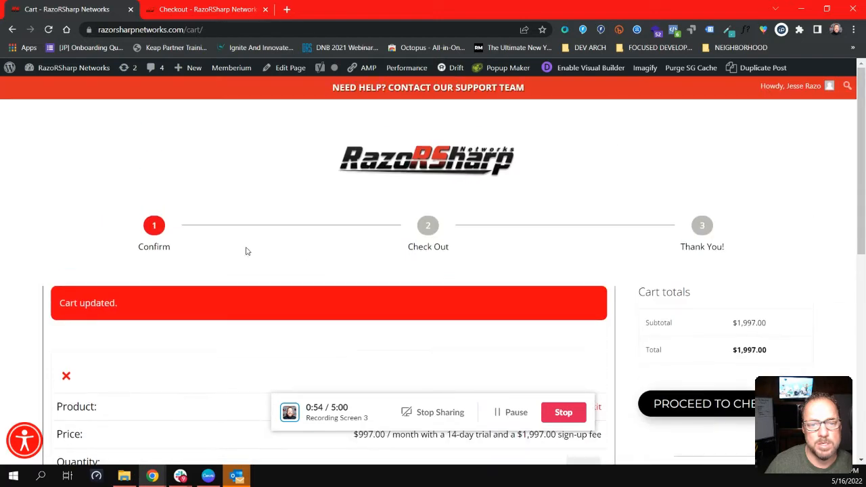
- Switch to the 'Checkout - RazoRSharp Networks' tab and scroll through the empty billing form
left_click(704, 403)
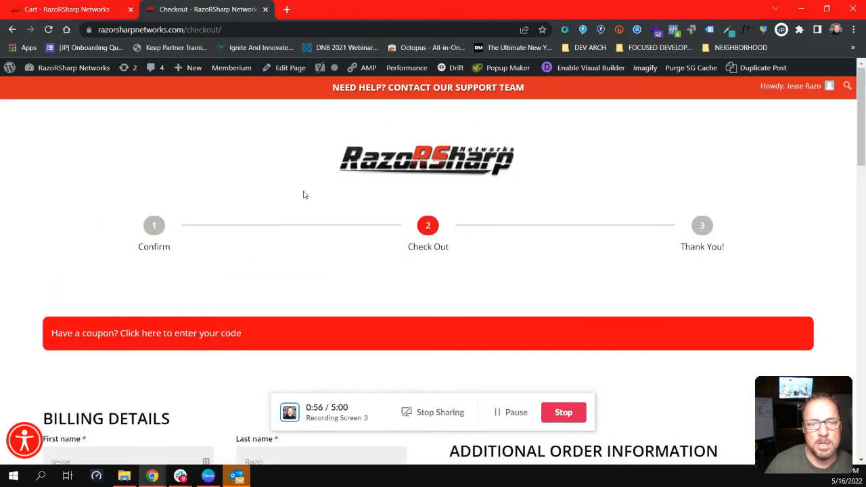
scroll("down", 3)
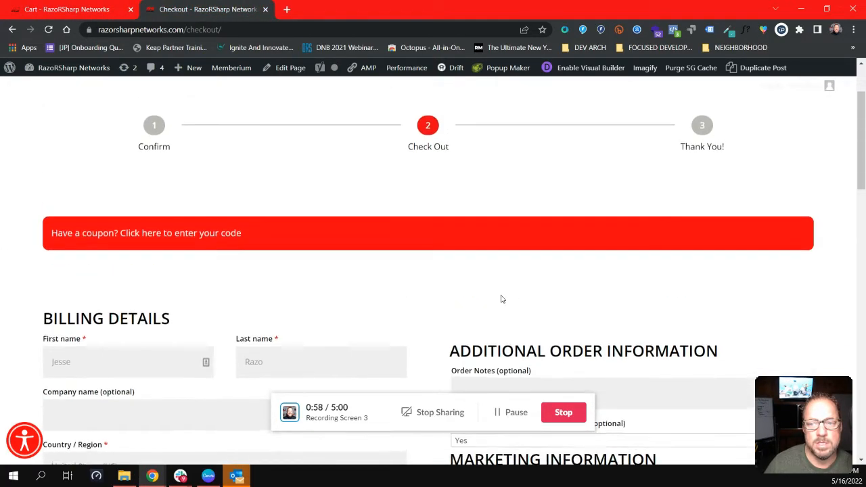
scroll("up", 3)
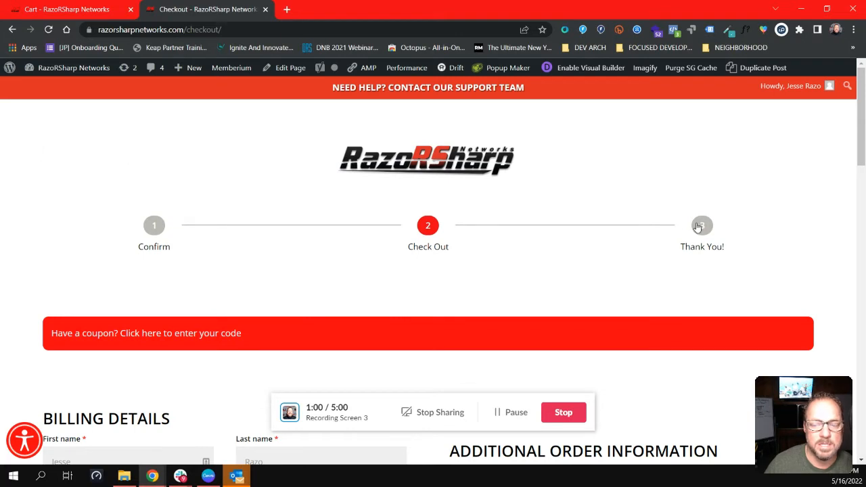
mouse_move(315, 196)
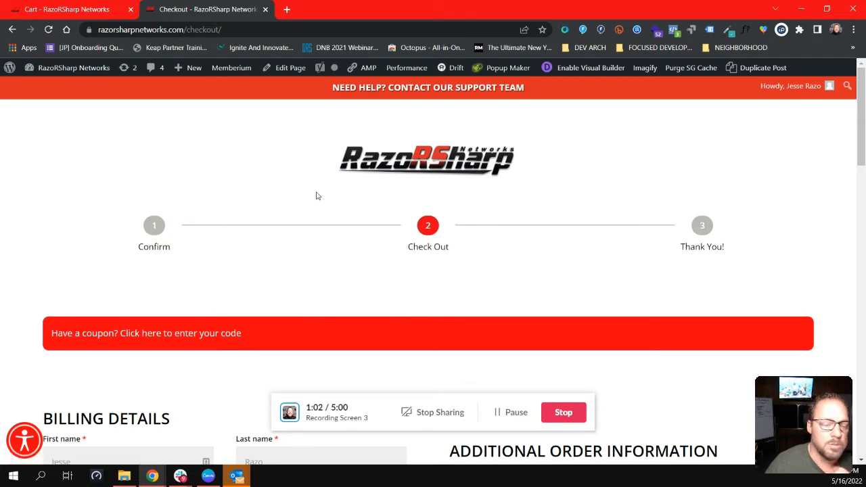
mouse_move(556, 210)
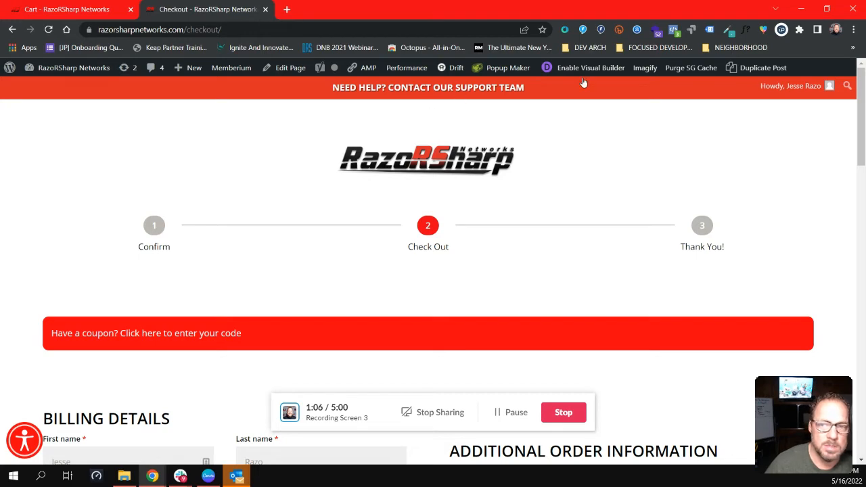
scroll("down", 3)
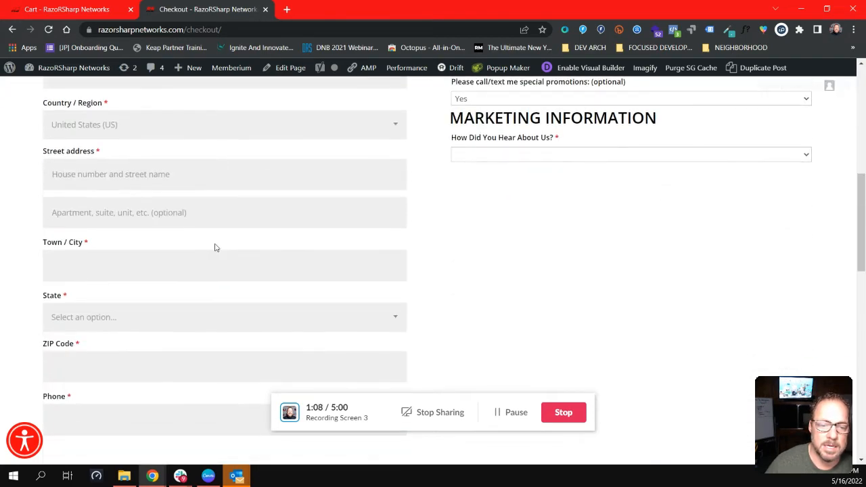
scroll("up", 3)
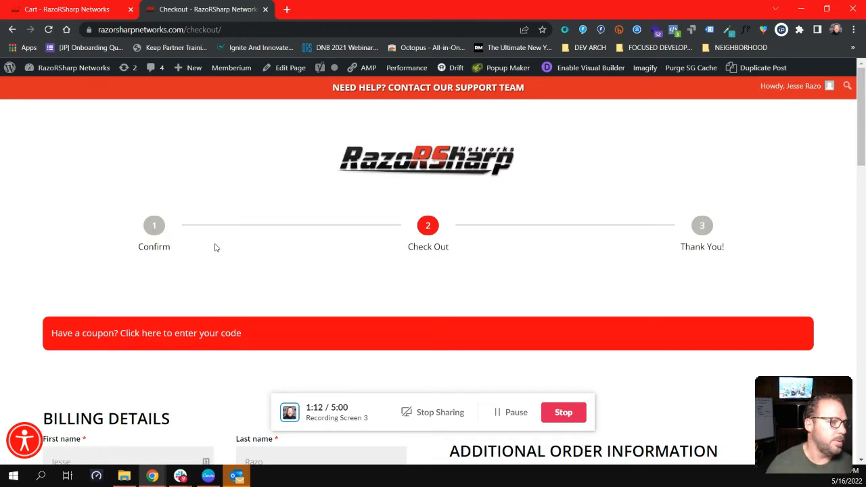
mouse_move(312, 264)
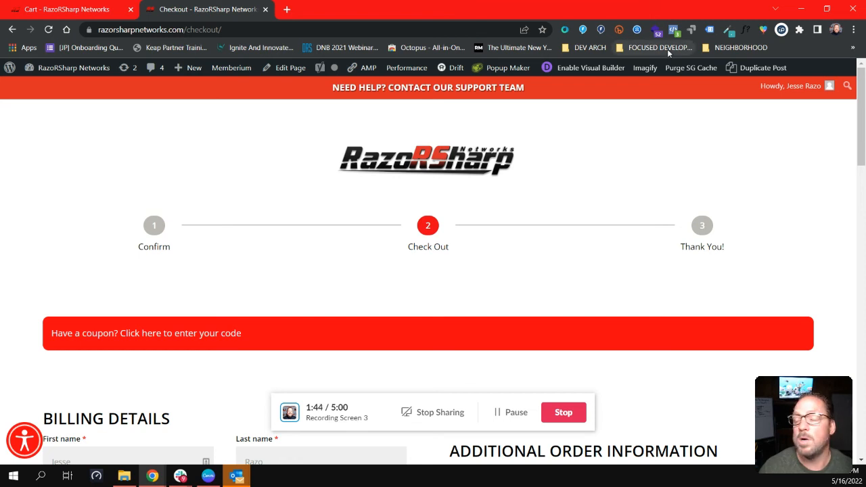
mouse_move(348, 189)
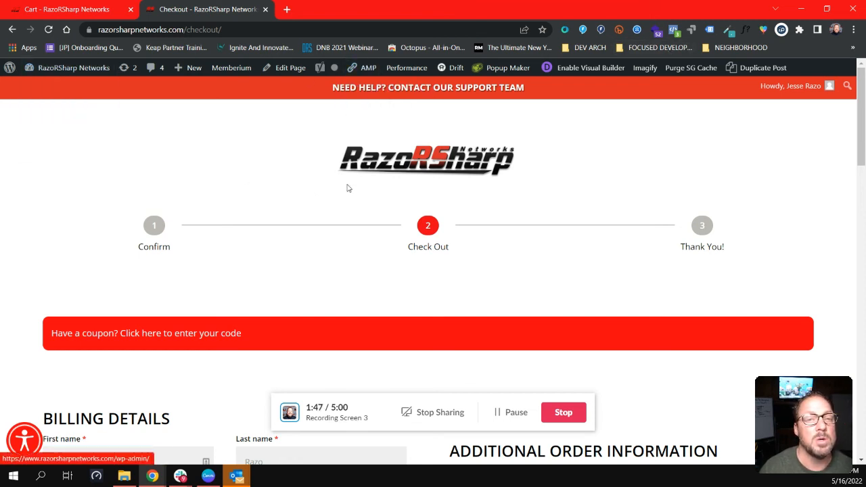